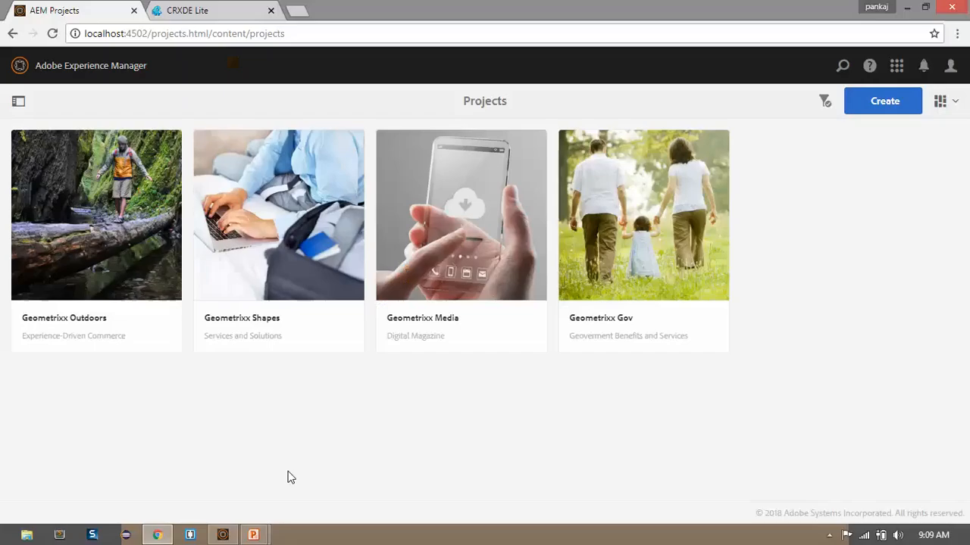
pyautogui.moveTo(170, 113)
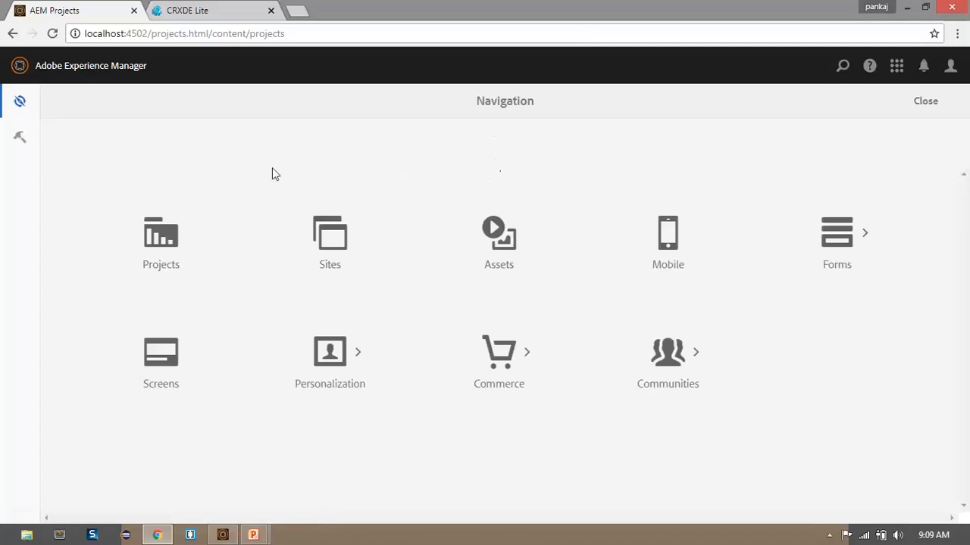
pyautogui.moveTo(784, 342)
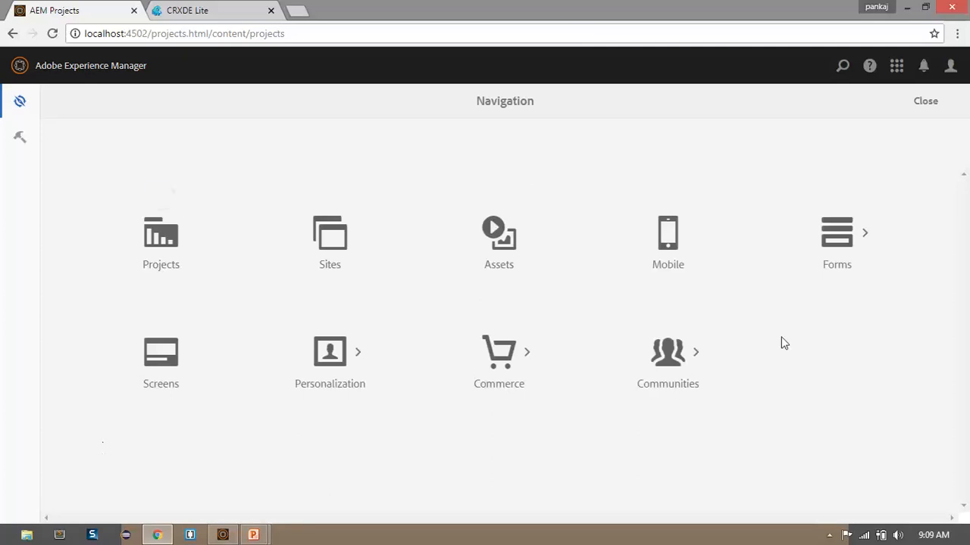
pyautogui.moveTo(753, 323)
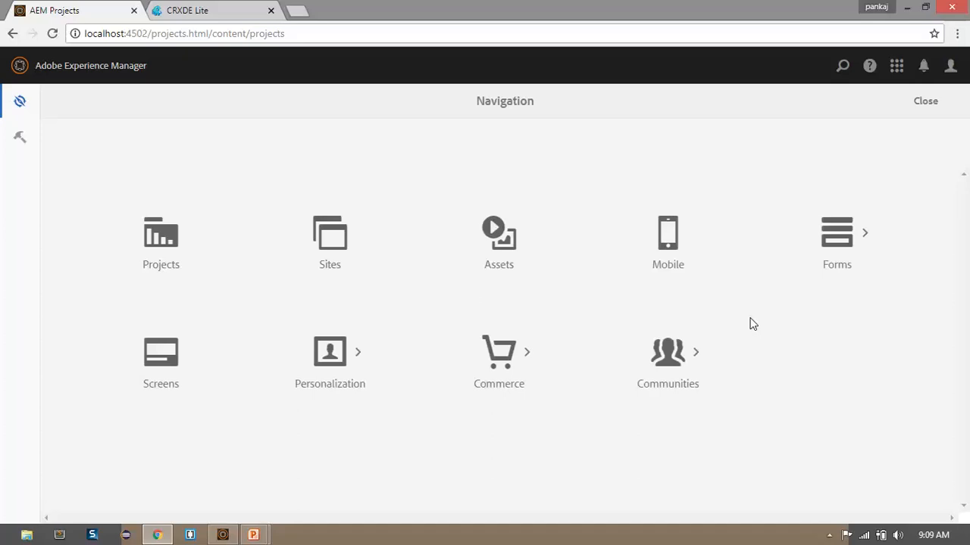
pyautogui.moveTo(697, 279)
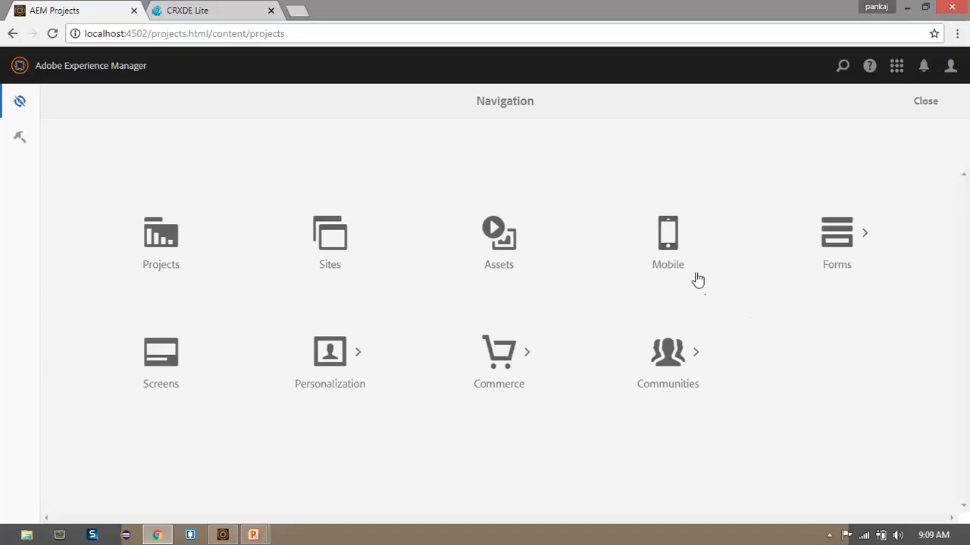
pyautogui.moveTo(203, 8)
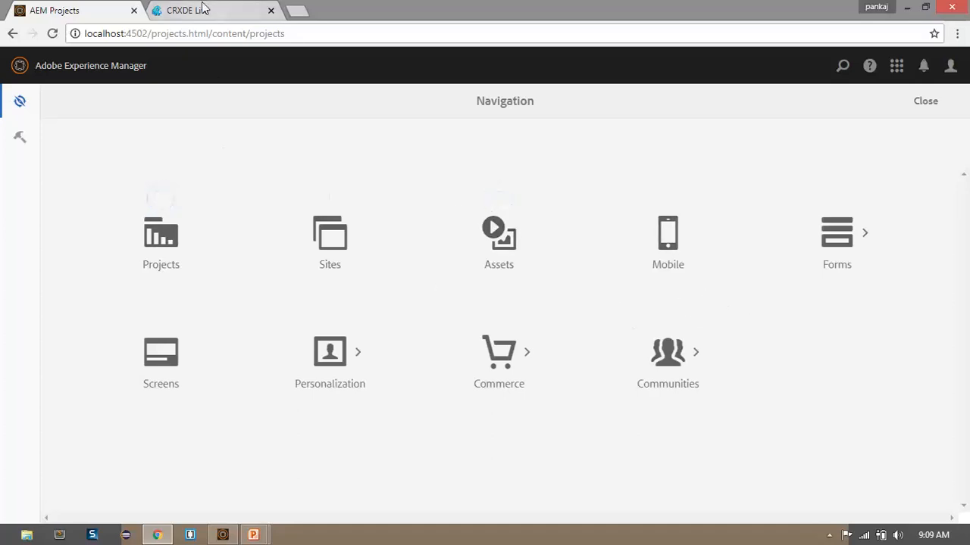
# - Expand the CRXDE Lite tree down to /libs/cq/core/content/nav, then return to the AEM navigation panel
pyautogui.click(185, 9)
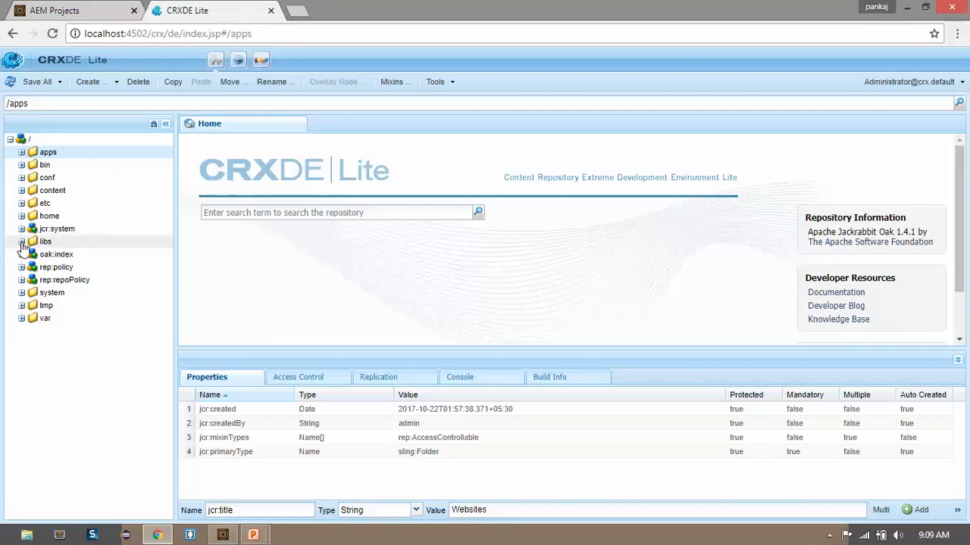
pyautogui.click(21, 241)
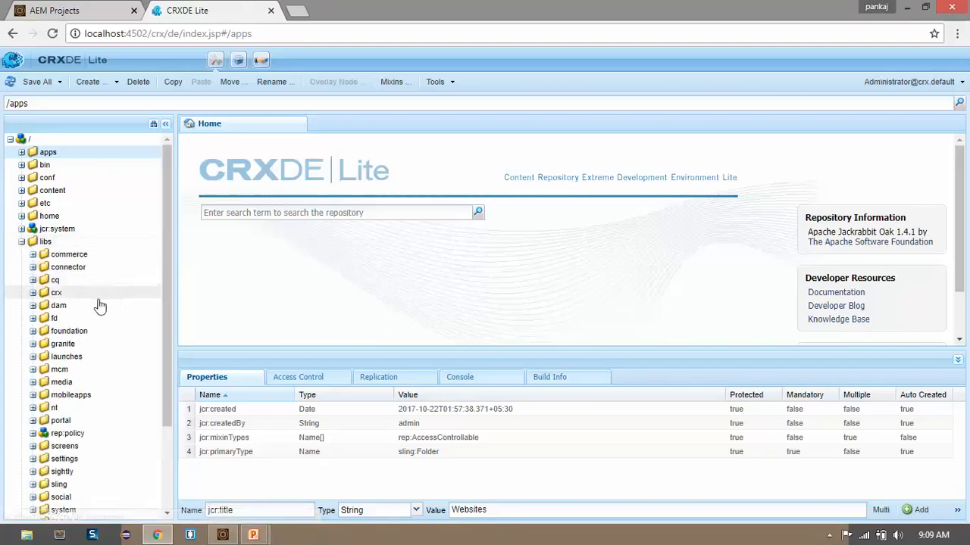
pyautogui.click(33, 278)
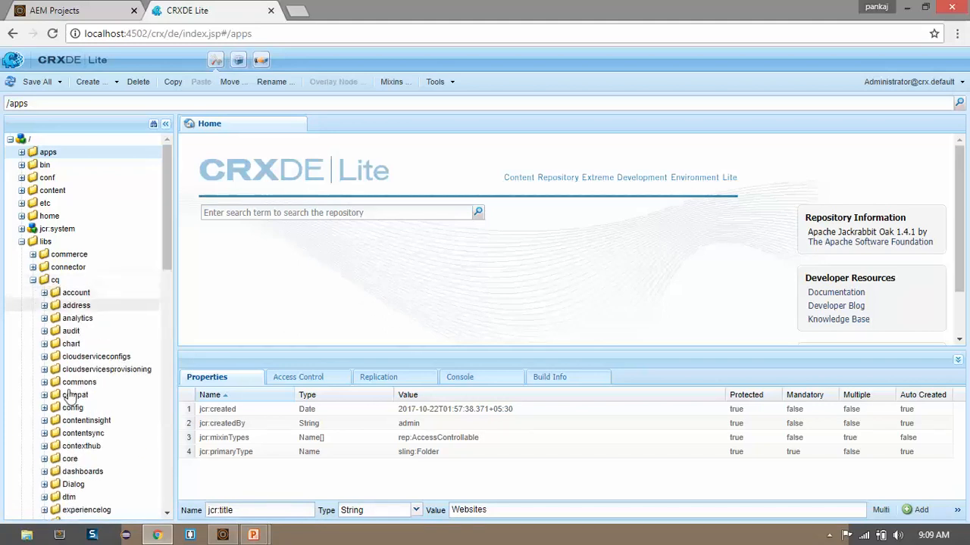
pyautogui.click(45, 457)
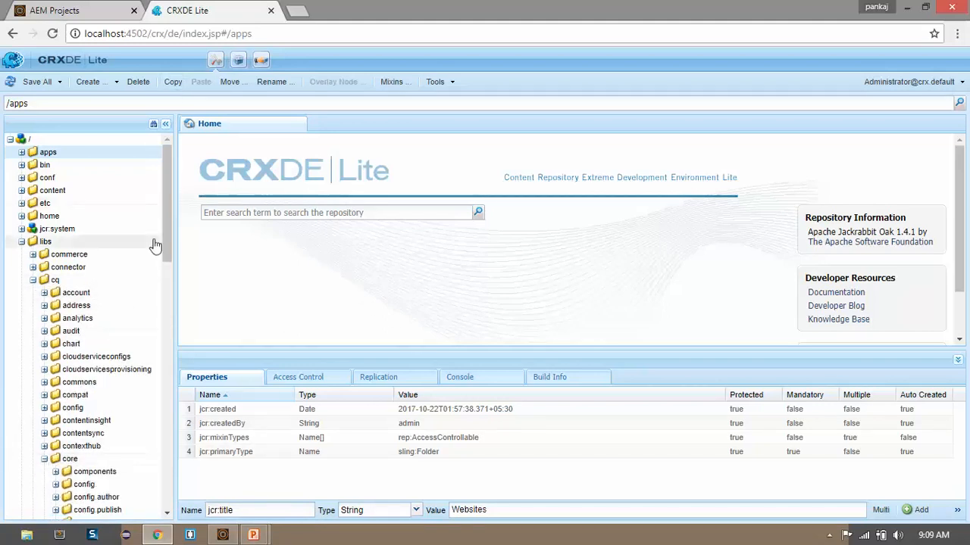
pyautogui.scroll(-3)
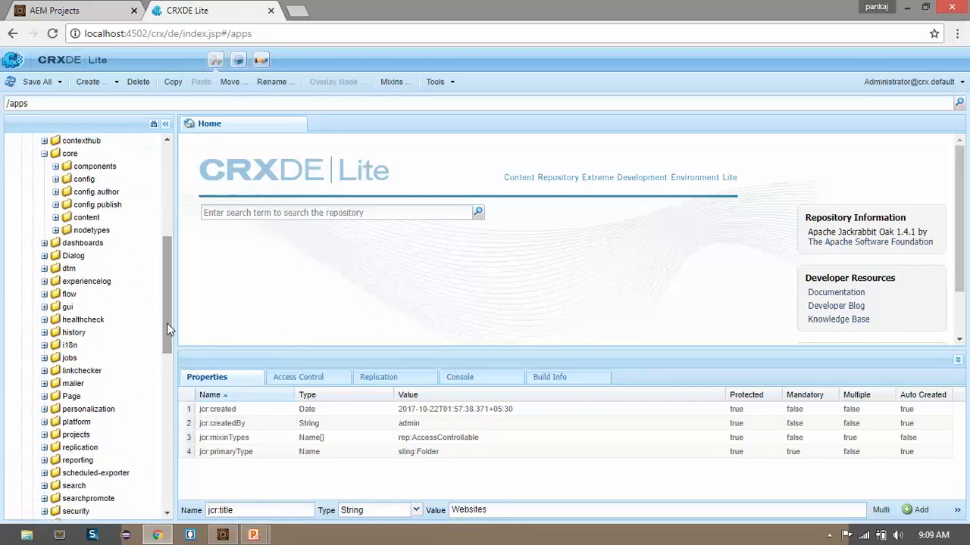
pyautogui.click(55, 218)
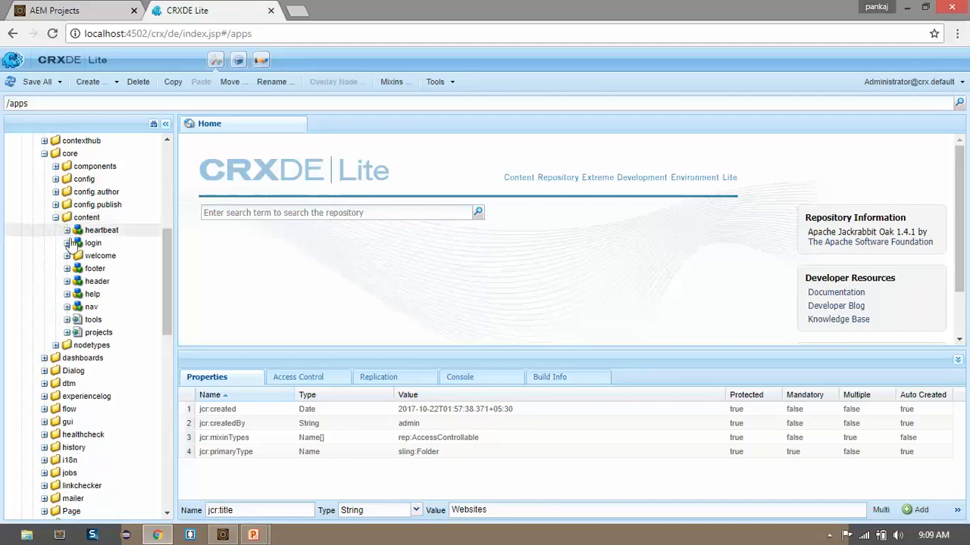
pyautogui.click(66, 306)
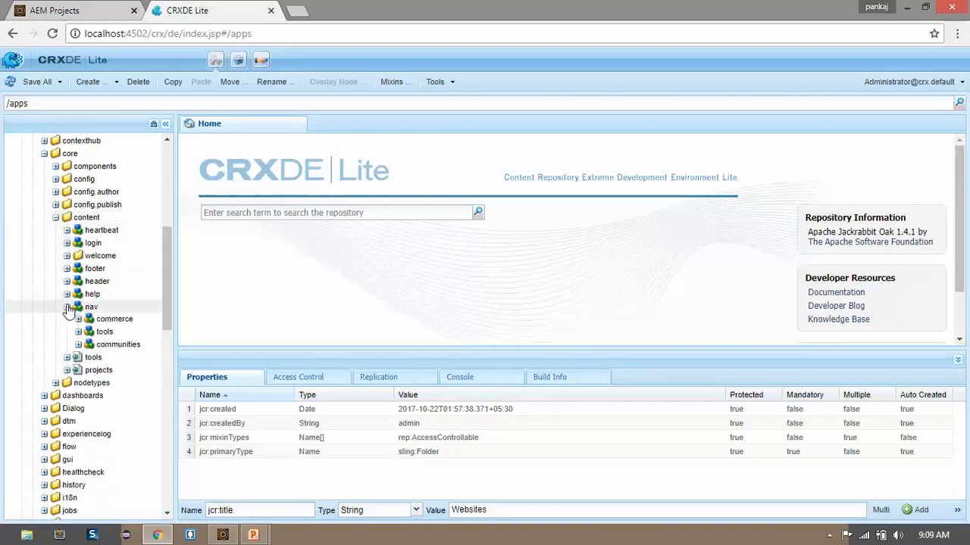
pyautogui.click(66, 306)
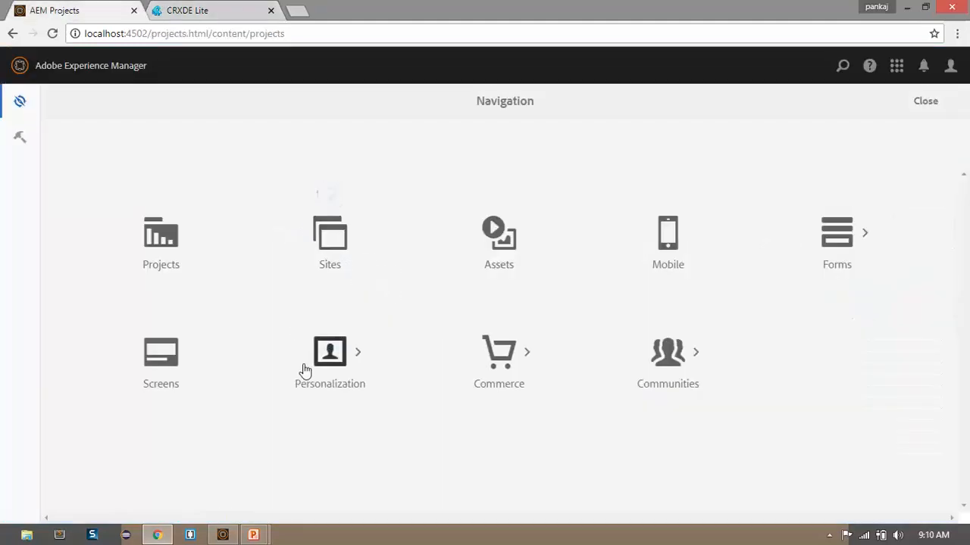
# - Select the sites node under /libs/cq/core/content/nav and bring up its node actions menu
pyautogui.click(188, 9)
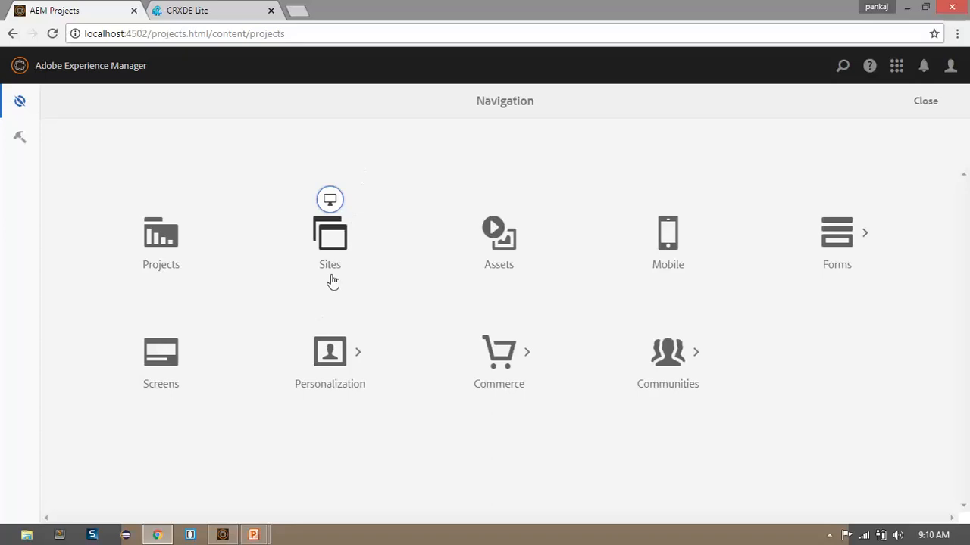
pyautogui.moveTo(352, 264)
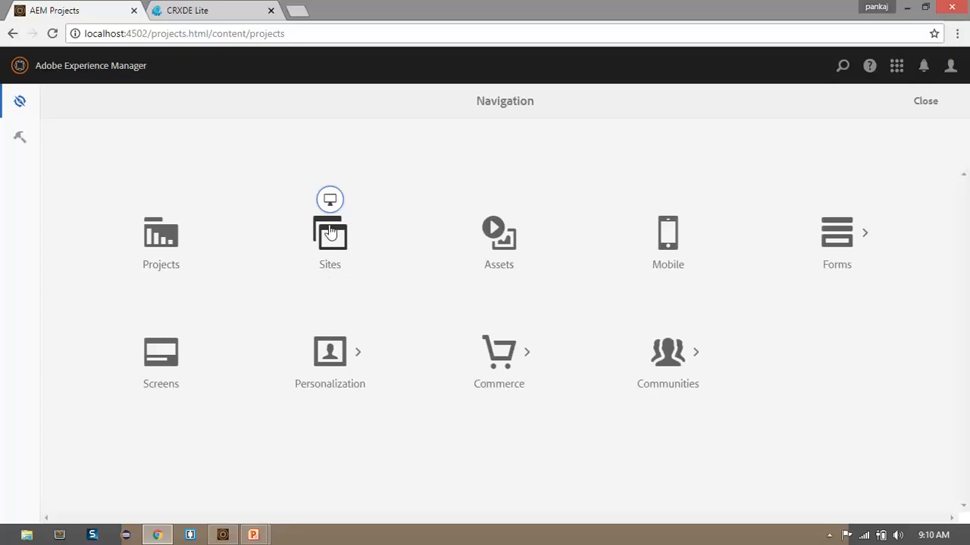
pyautogui.moveTo(318, 236)
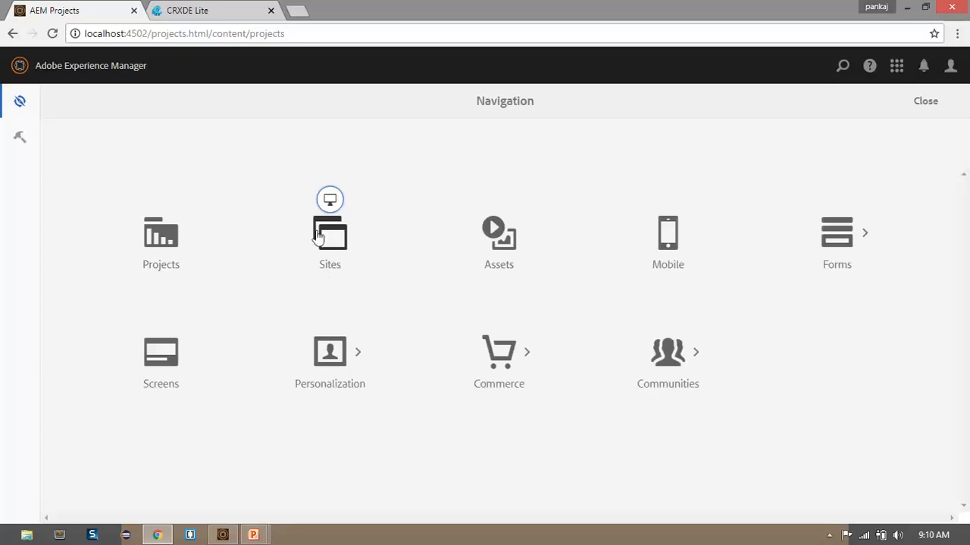
pyautogui.moveTo(205, 11)
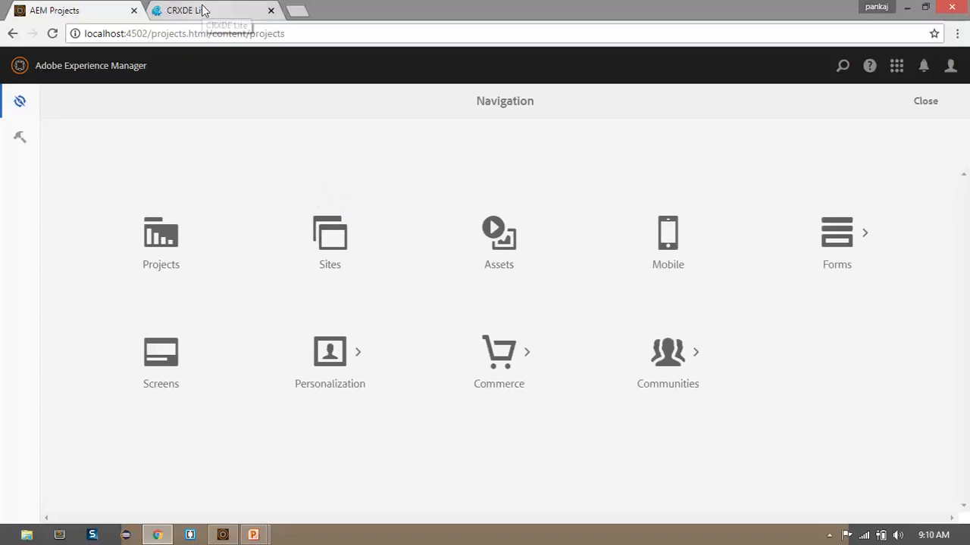
pyautogui.click(185, 9)
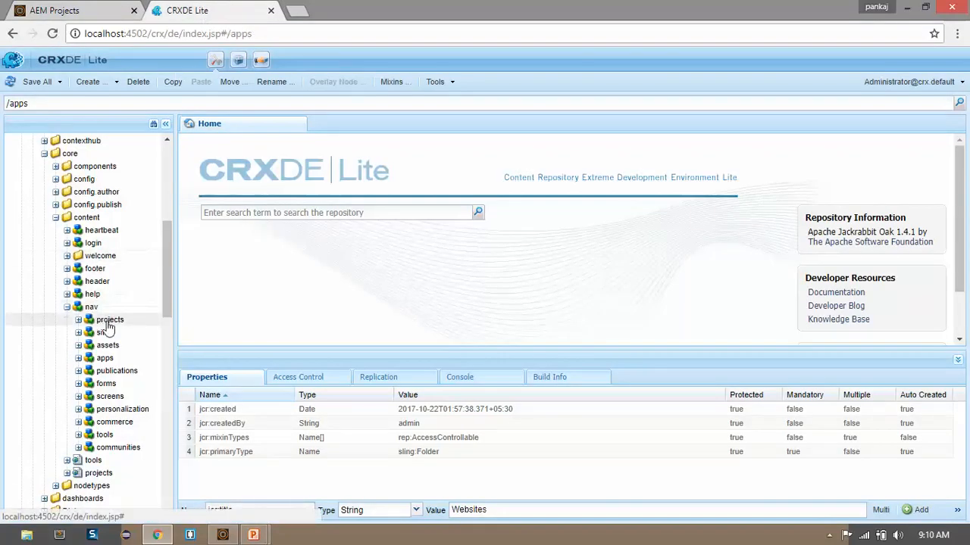
pyautogui.click(103, 332)
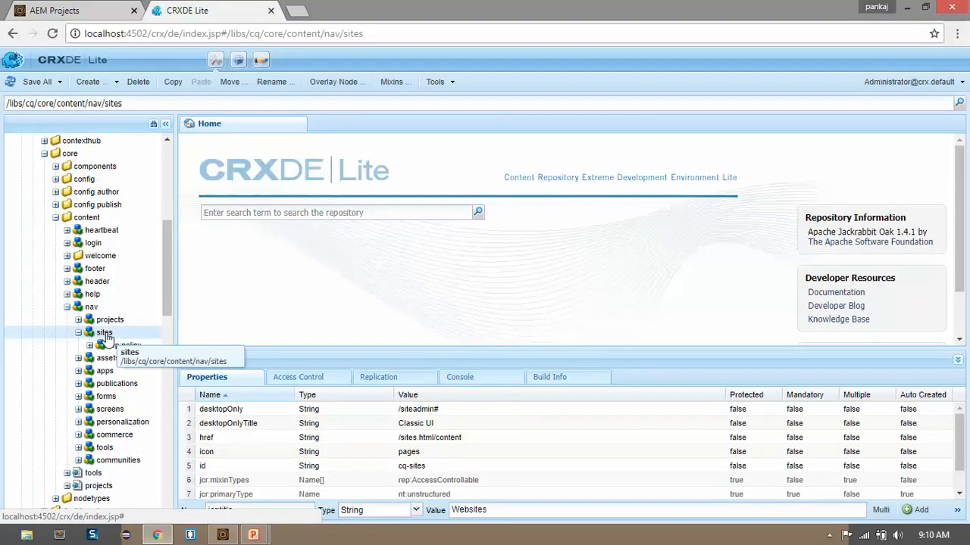
pyautogui.rightClick(103, 334)
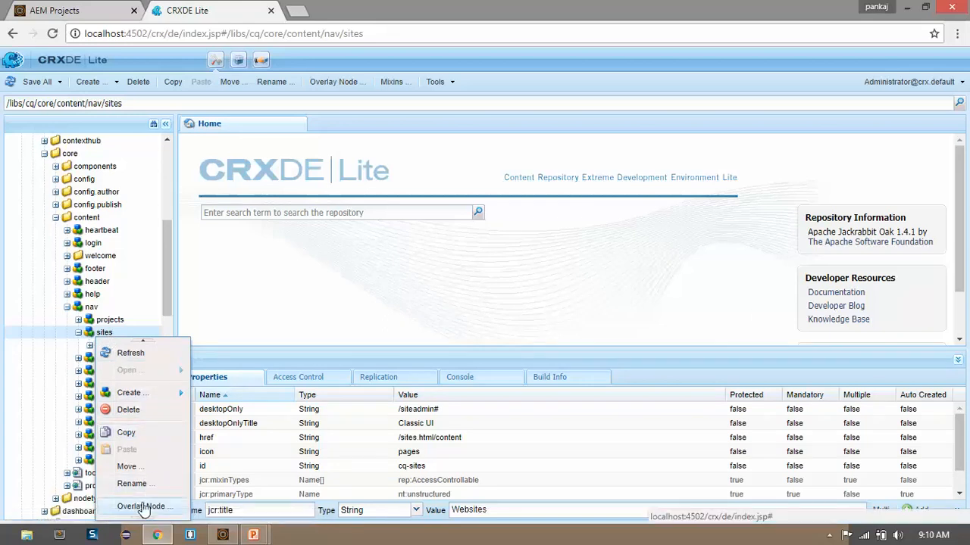
# - Start an Overlay Node of sites with /apps/ as location and Match Node Types ticked
pyautogui.click(144, 506)
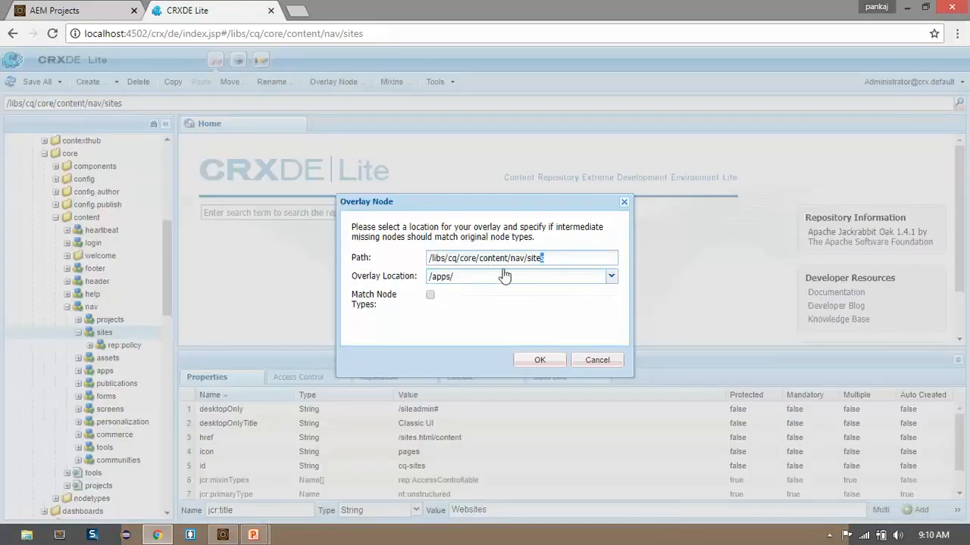
pyautogui.click(611, 276)
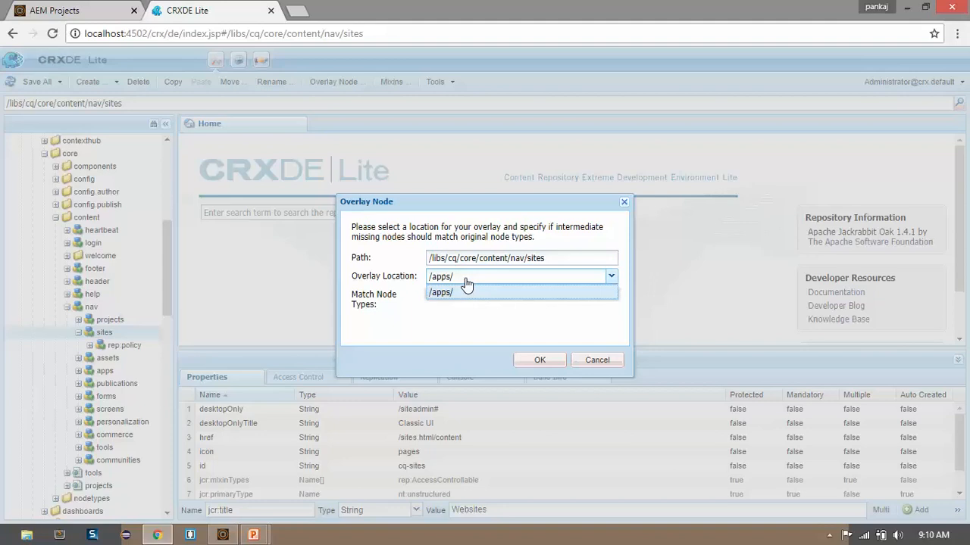
pyautogui.click(443, 291)
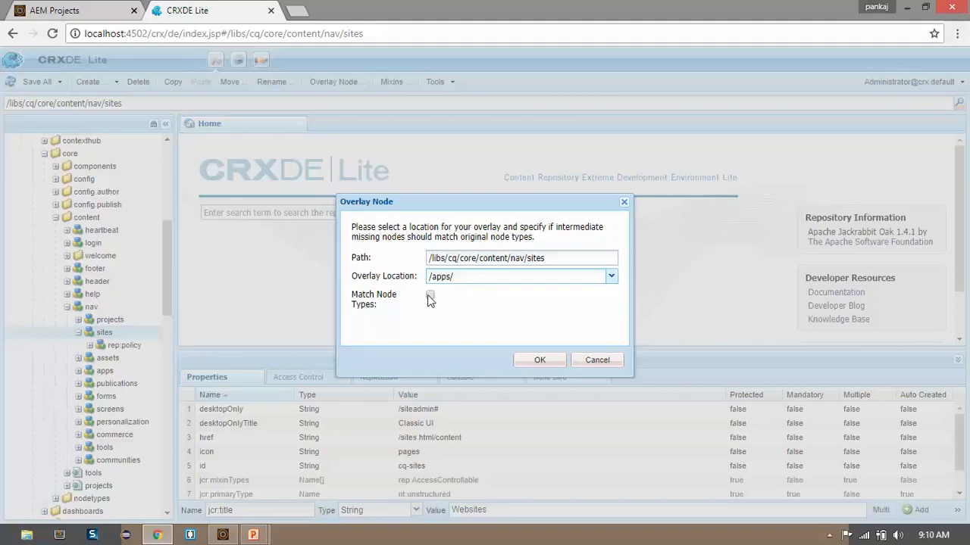
pyautogui.click(431, 294)
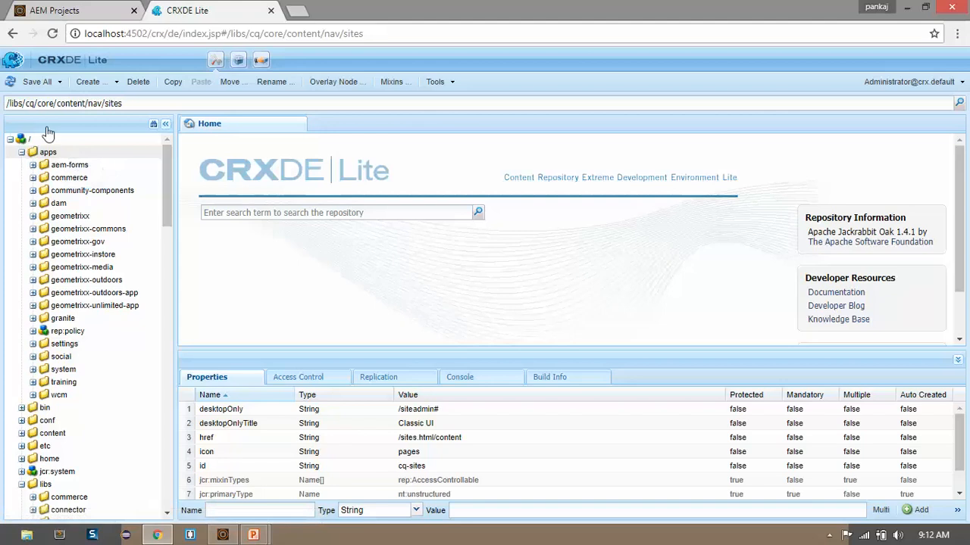
pyautogui.moveTo(76, 200)
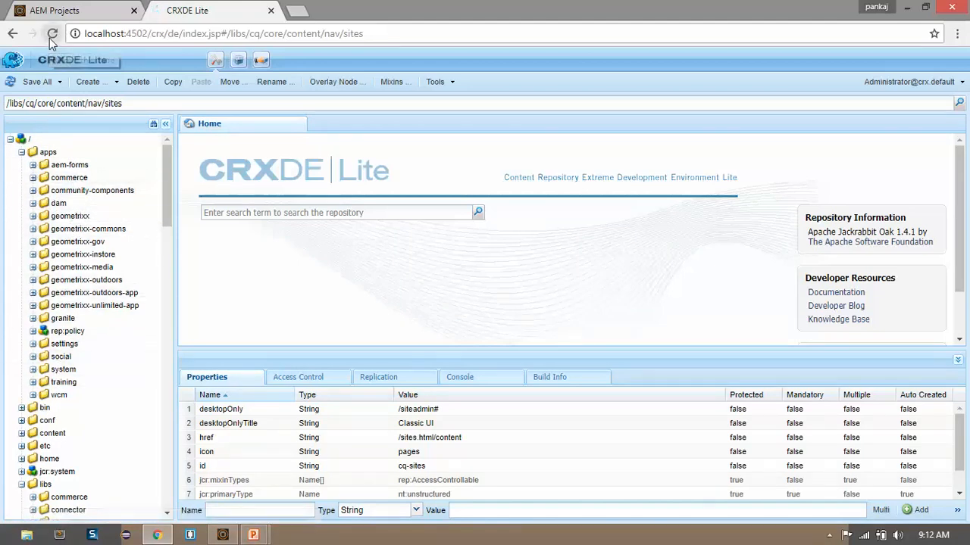
# - Reload CRXDE Lite and expand /apps/cq/core/content/nav to select the new overlay sites node
pyautogui.click(52, 33)
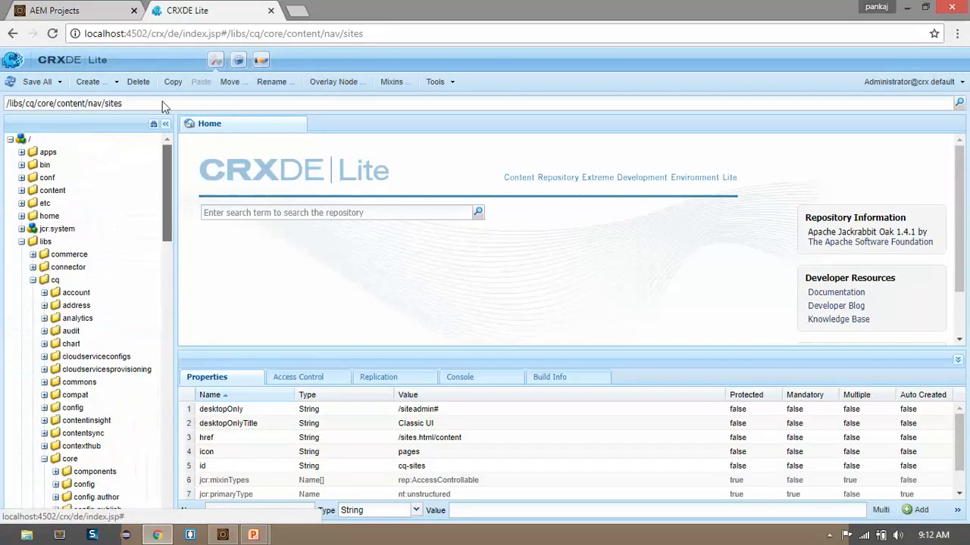
pyautogui.scroll(-3)
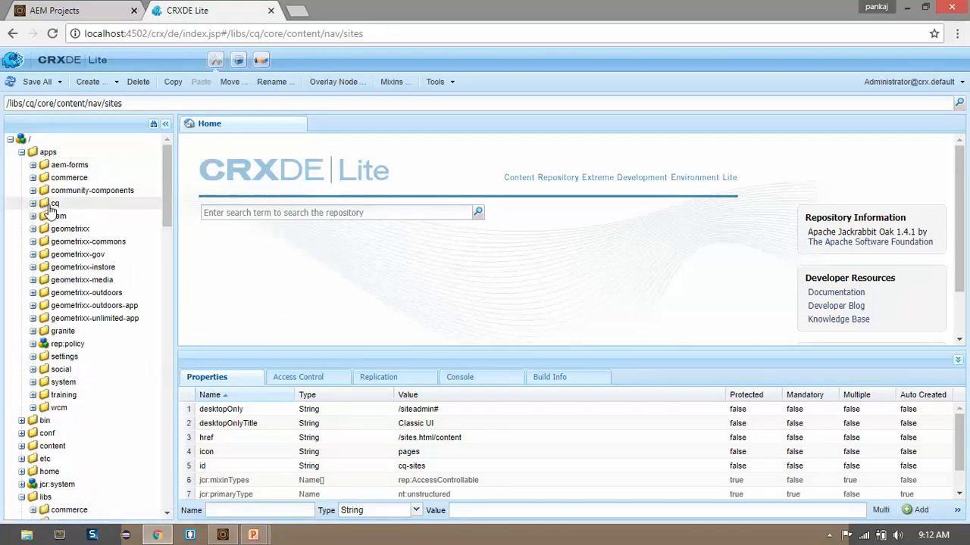
pyautogui.click(33, 203)
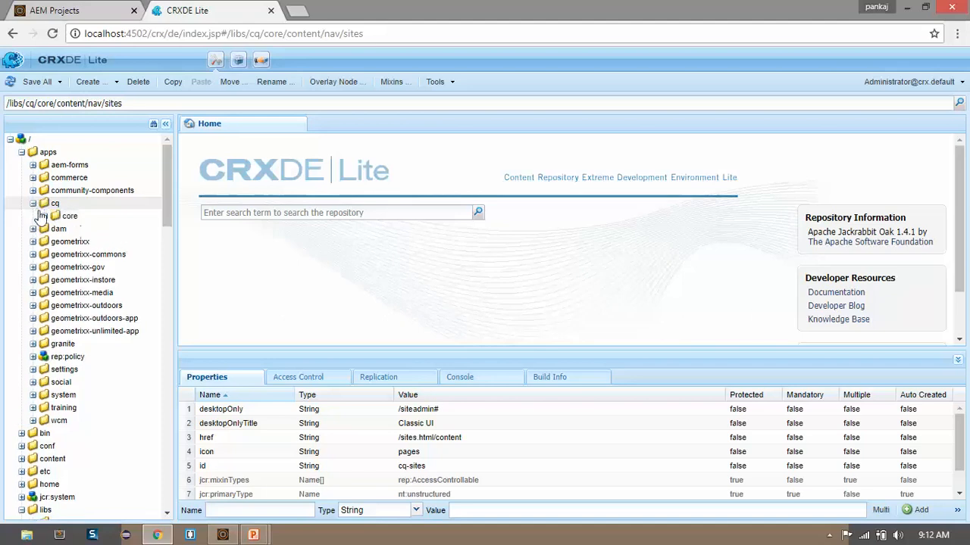
pyautogui.click(40, 215)
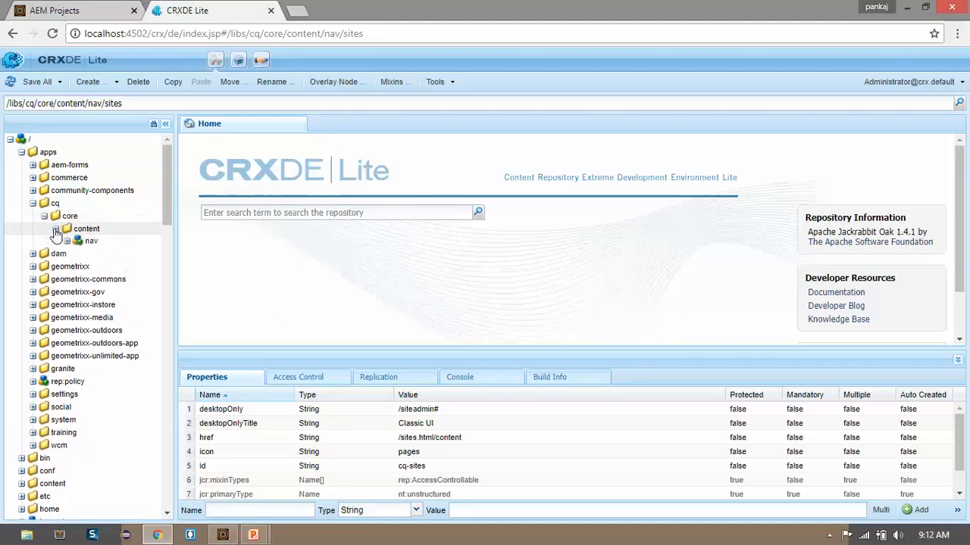
pyautogui.click(91, 240)
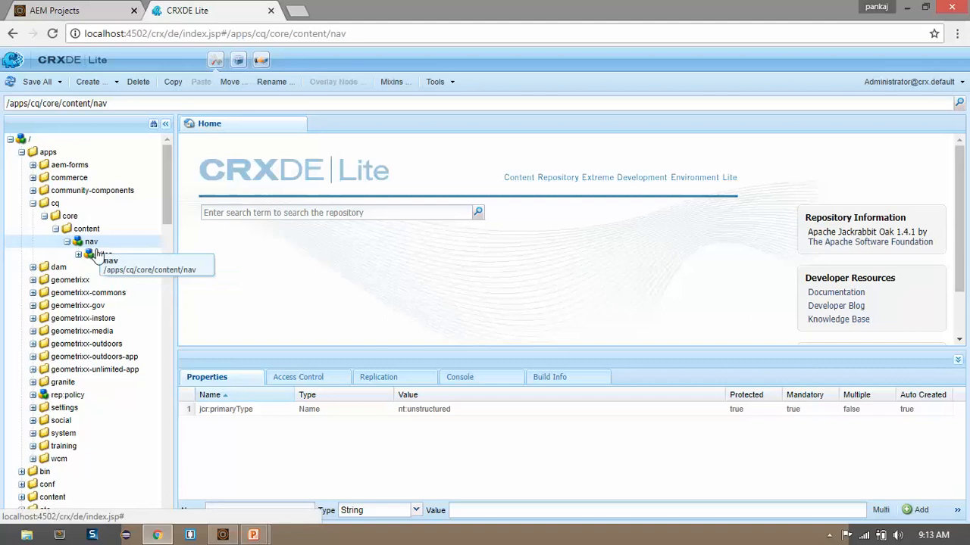
pyautogui.click(103, 254)
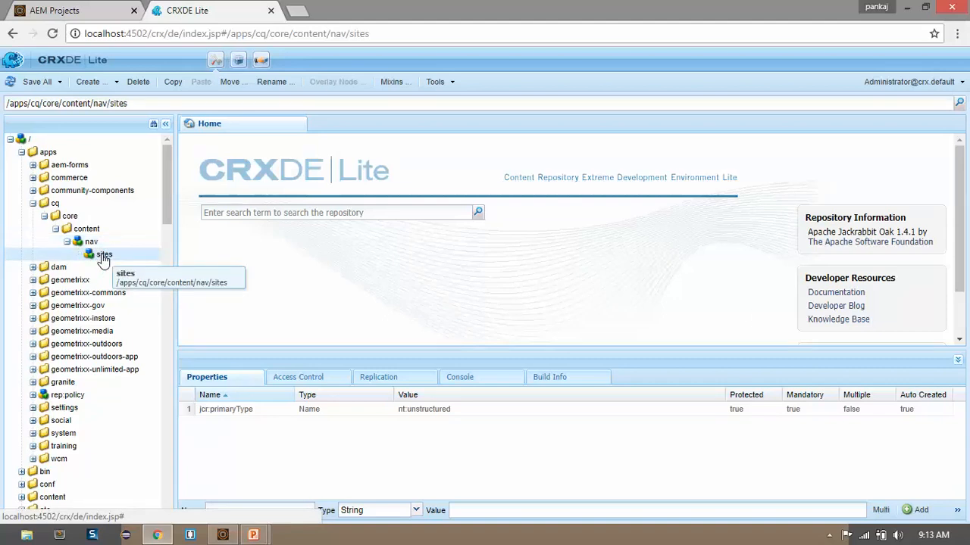
pyautogui.moveTo(106, 249)
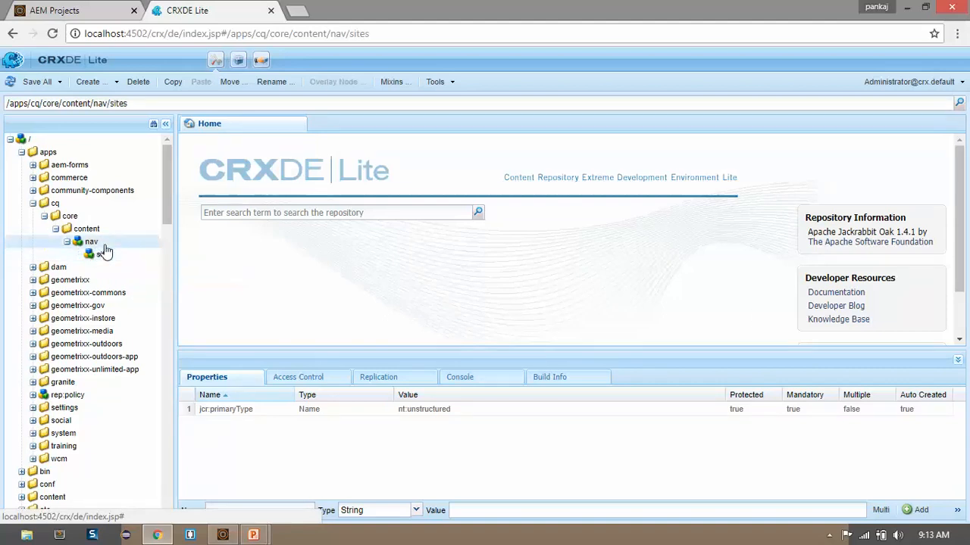
pyautogui.click(103, 255)
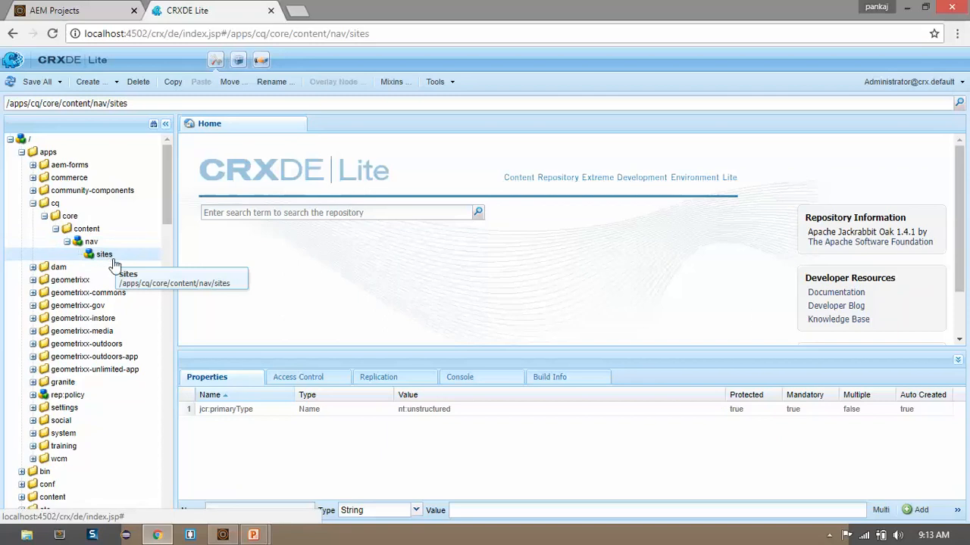
pyautogui.moveTo(179, 286)
pyautogui.write('lib')
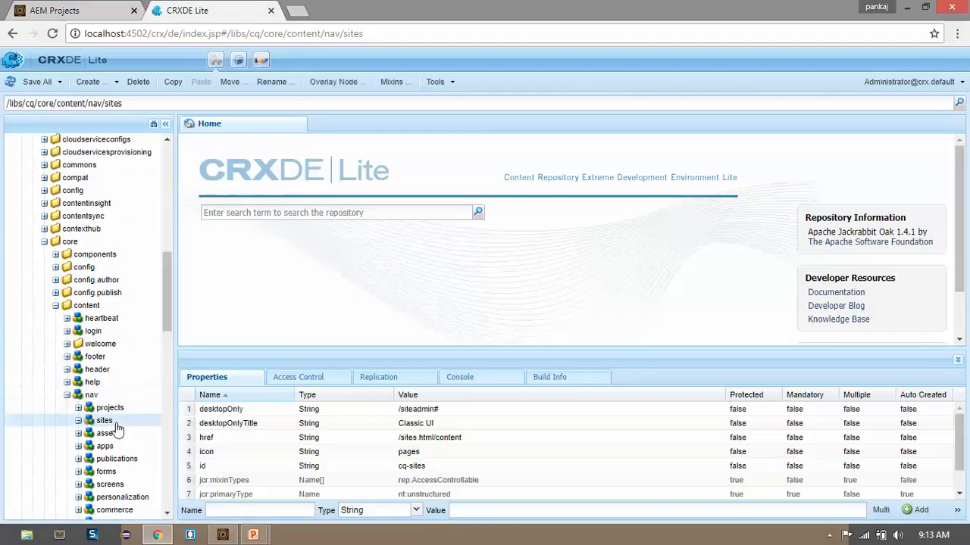
# - Inspect the original libs sites node's properties, finding jcr:title Sites and order 1100
pyautogui.click(79, 421)
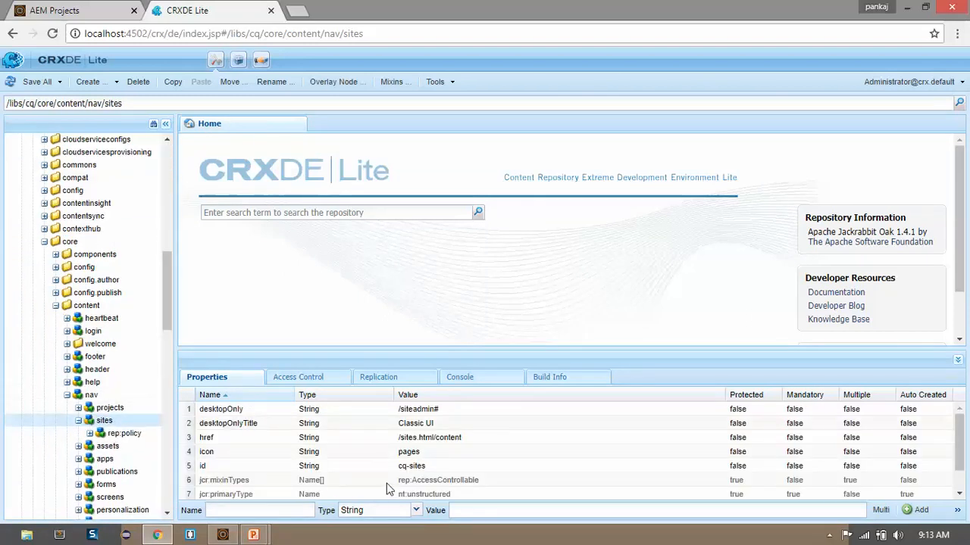
pyautogui.scroll(-3)
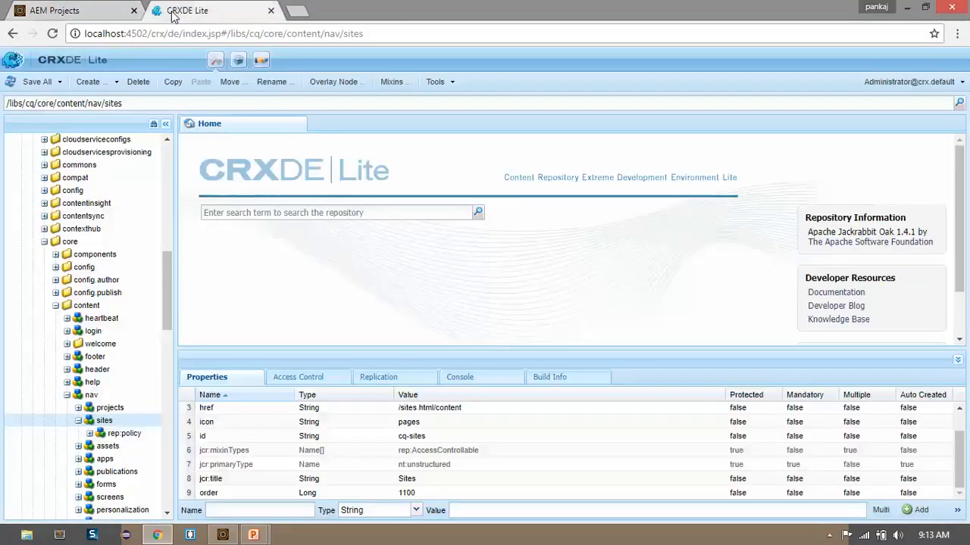
pyautogui.moveTo(93, 255)
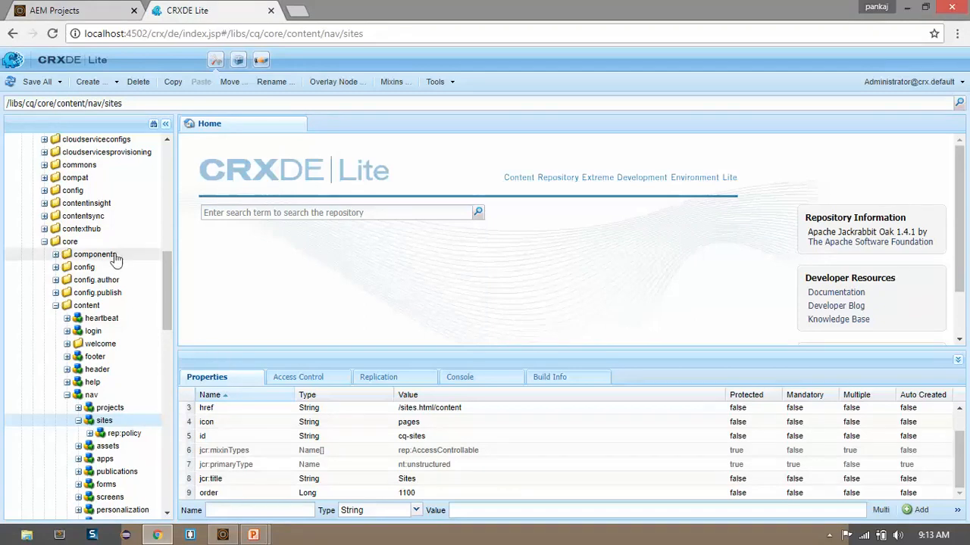
pyautogui.scroll(3)
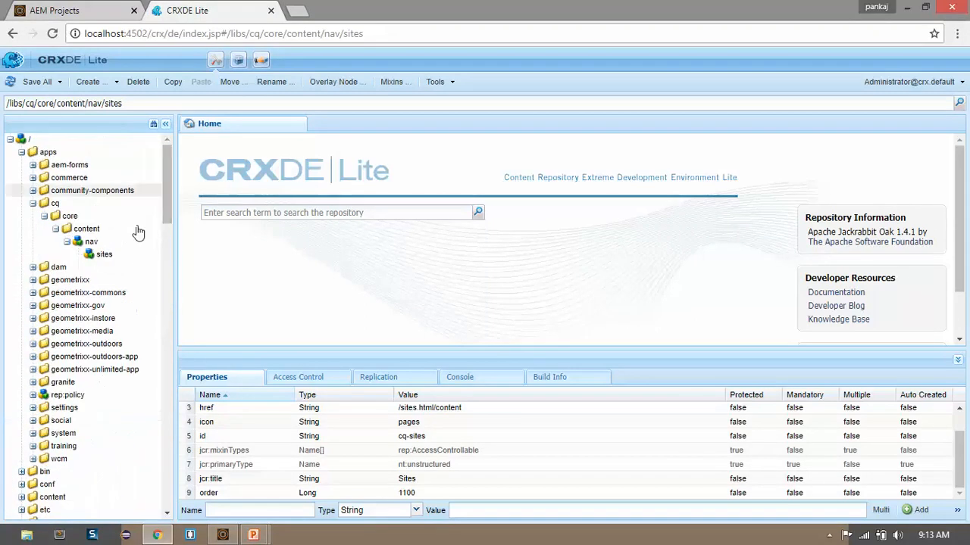
# - Add a jcr:title String property with value Websites to the /apps overlay sites node and save
pyautogui.click(103, 255)
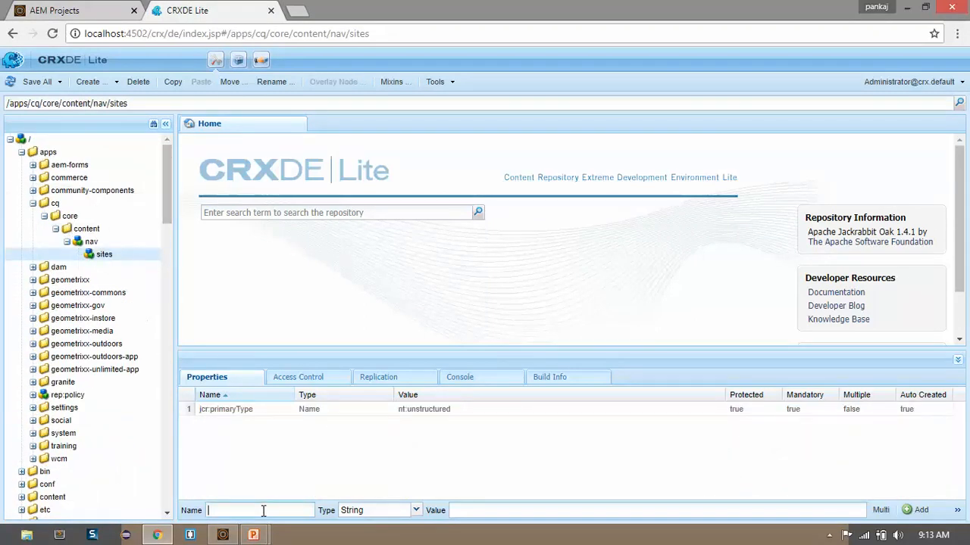
pyautogui.write('jcr:title')
pyautogui.click(658, 509)
pyautogui.write('We')
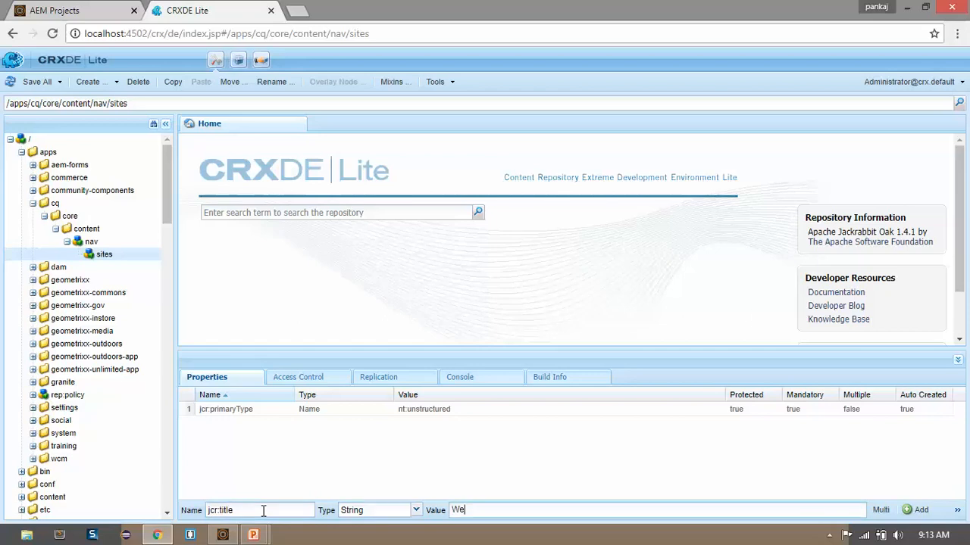
pyautogui.write('bsites')
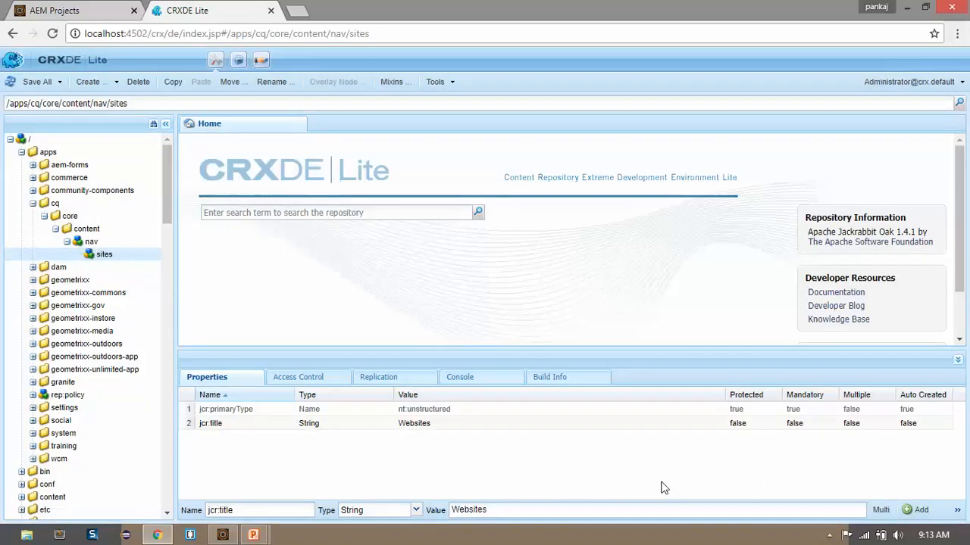
pyautogui.moveTo(82, 203)
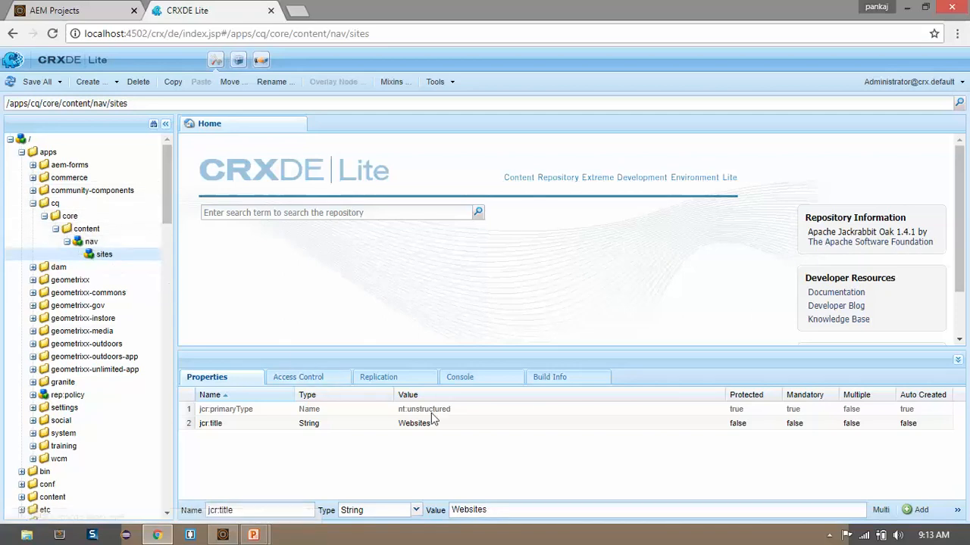
pyautogui.moveTo(285, 430)
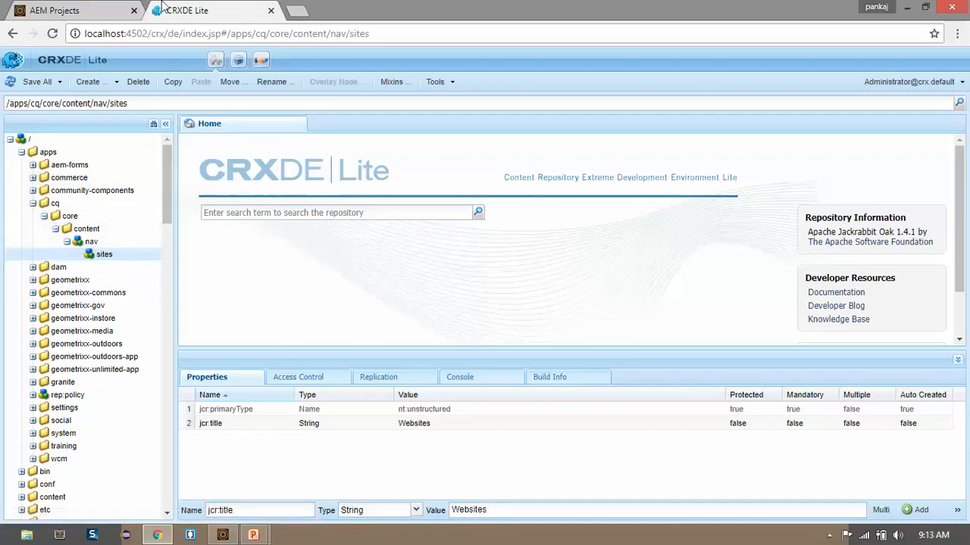
pyautogui.click(72, 9)
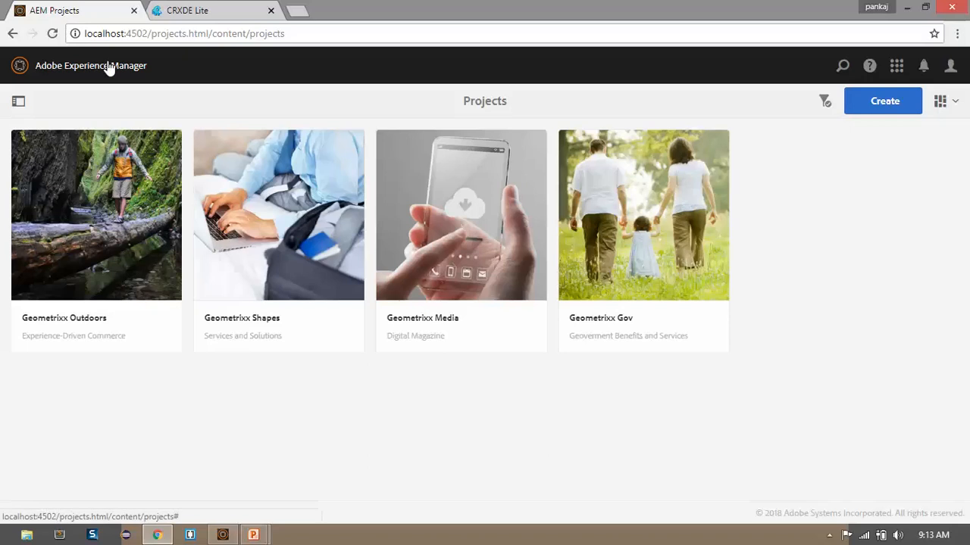
# - Open AEM's global navigation to confirm the tile now reads Websites
pyautogui.click(18, 100)
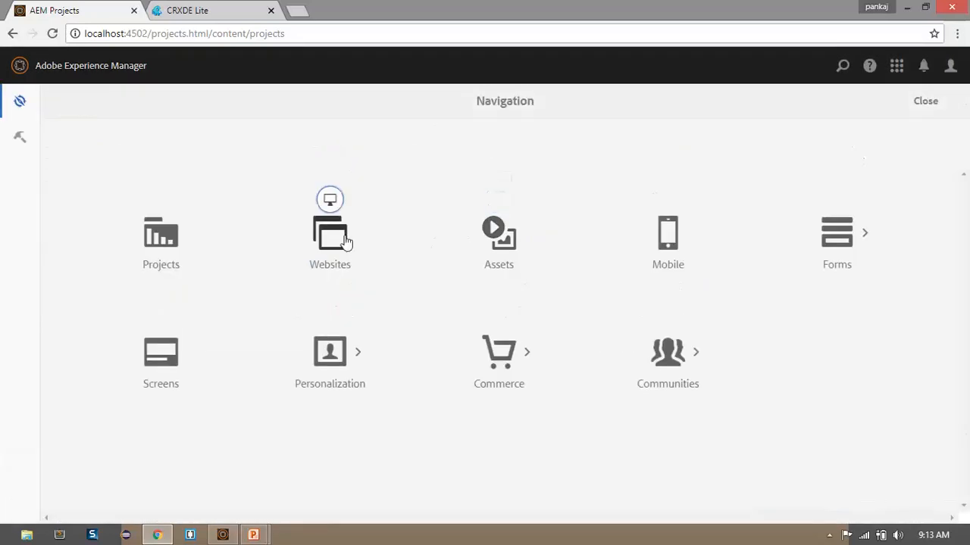
pyautogui.moveTo(334, 278)
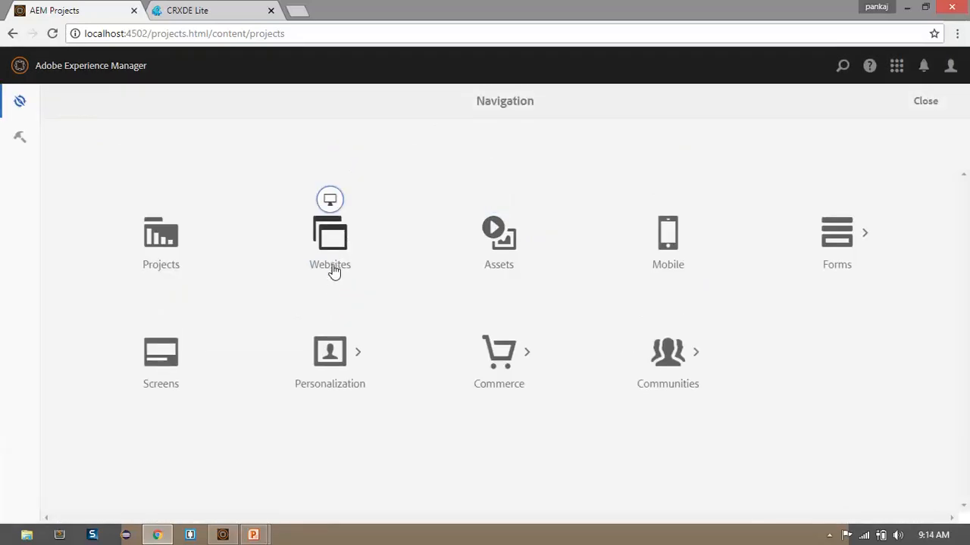
pyautogui.moveTo(347, 235)
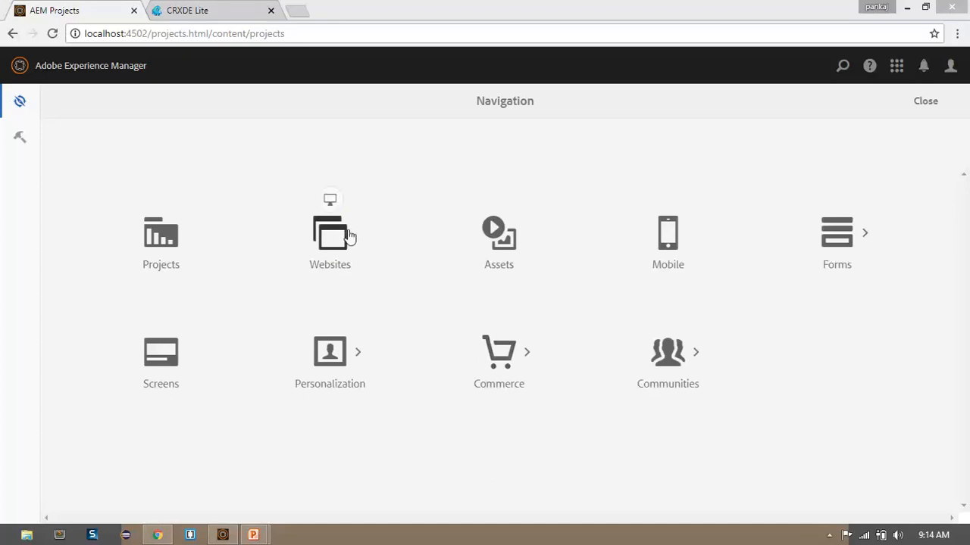
pyautogui.moveTo(331, 264)
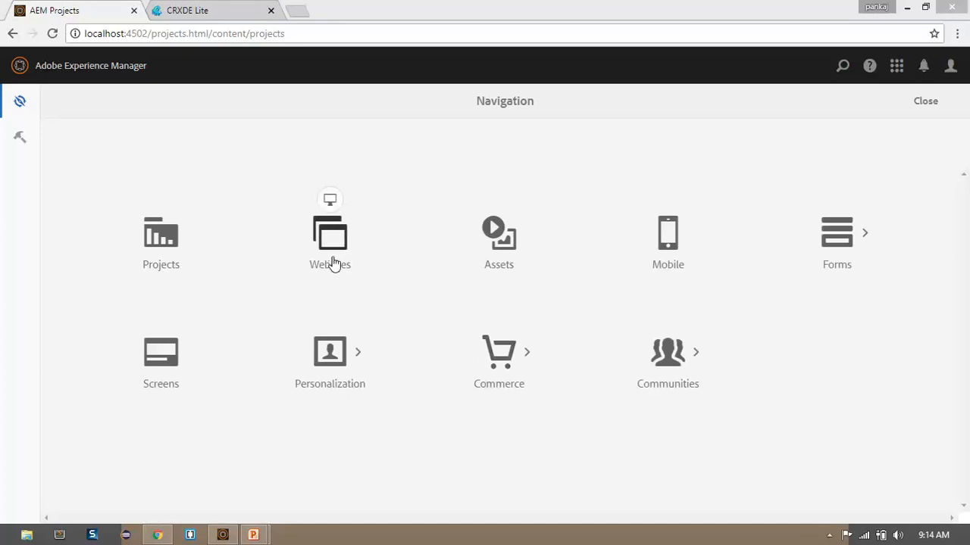